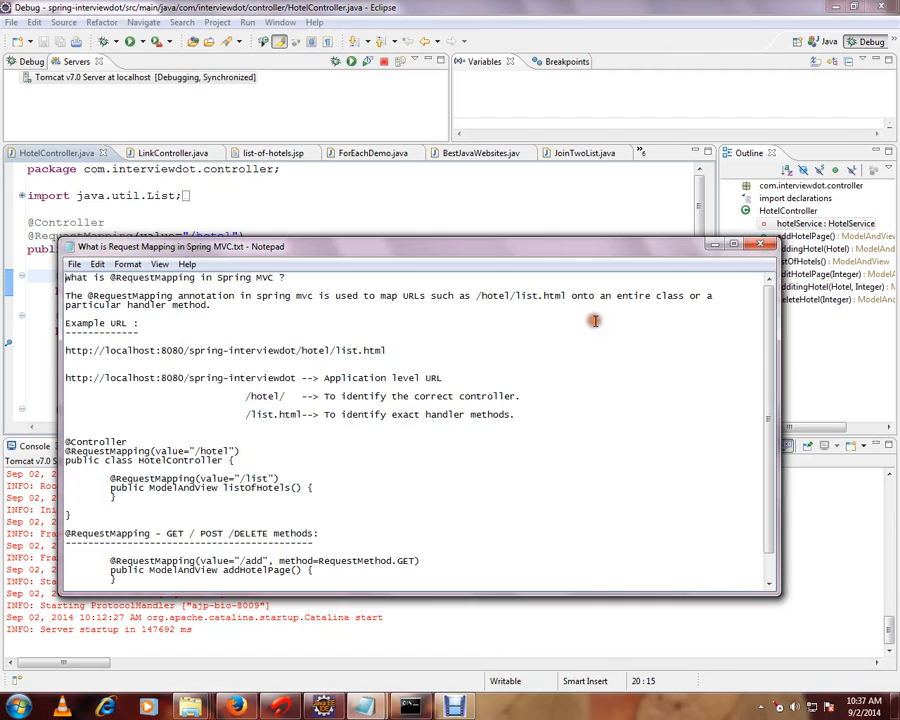
Select the /list mapping example in the notes, then bring HotelController.java forward in Eclipse
double_click(384, 378)
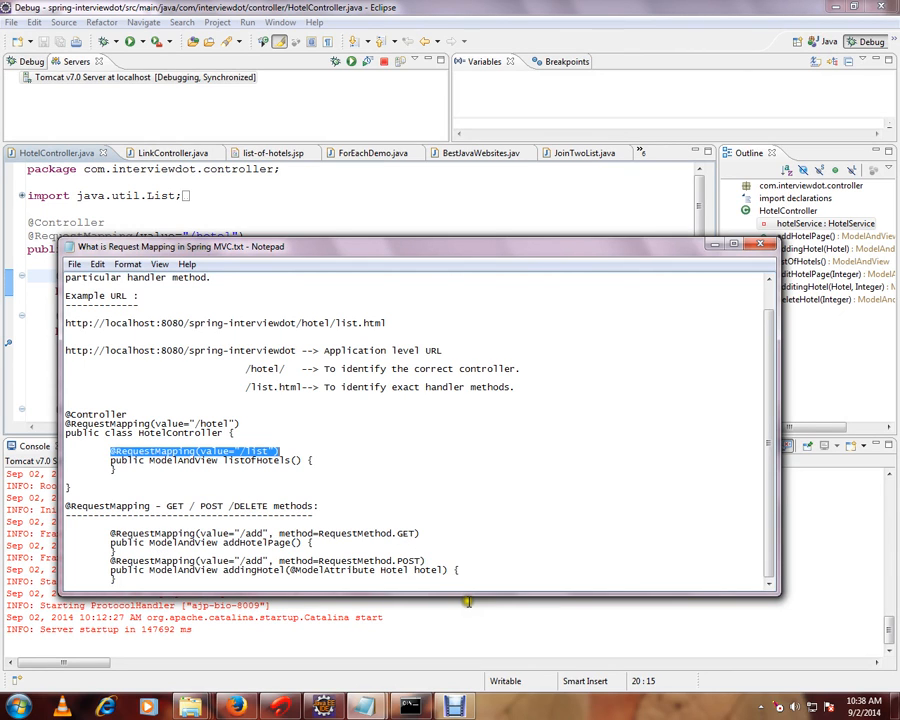
click(760, 244)
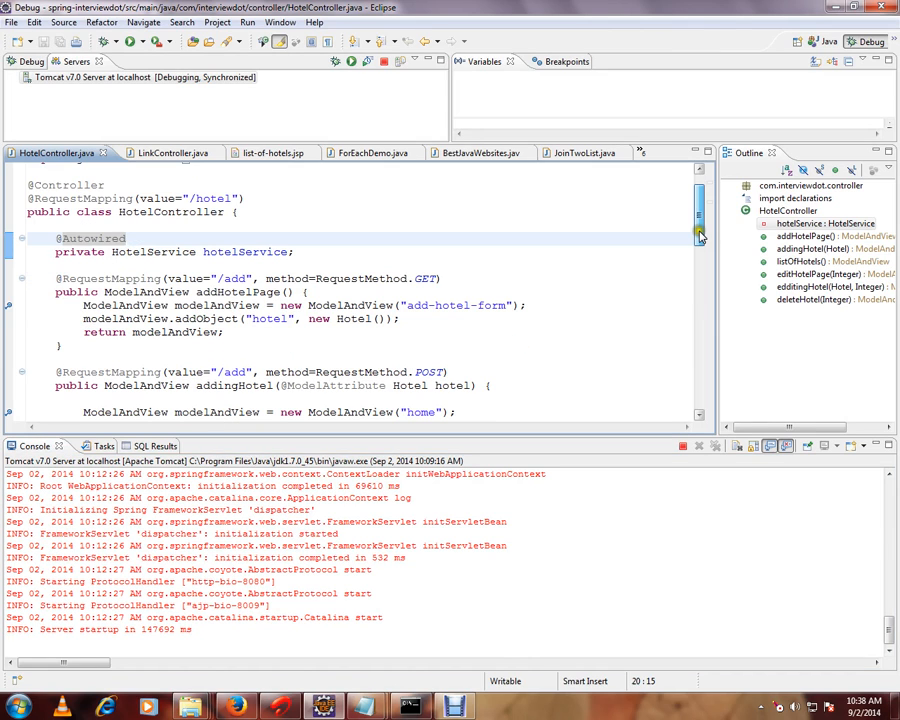
Highlight the /add GET and addingHotel POST mappings in HotelController.java, then show the Home page in Firefox
scroll(up, 3)
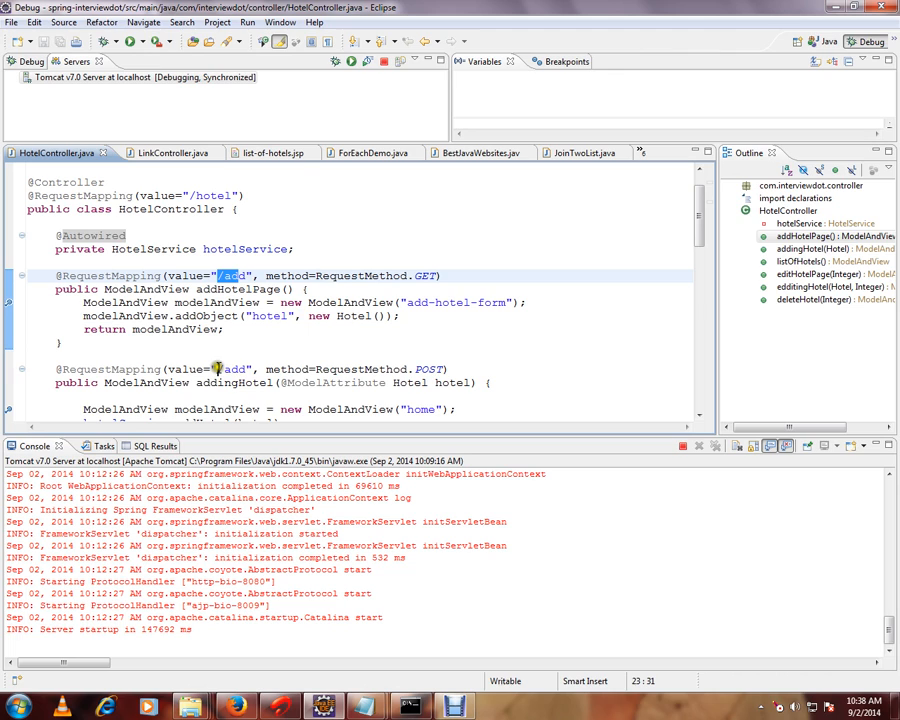
double_click(234, 382)
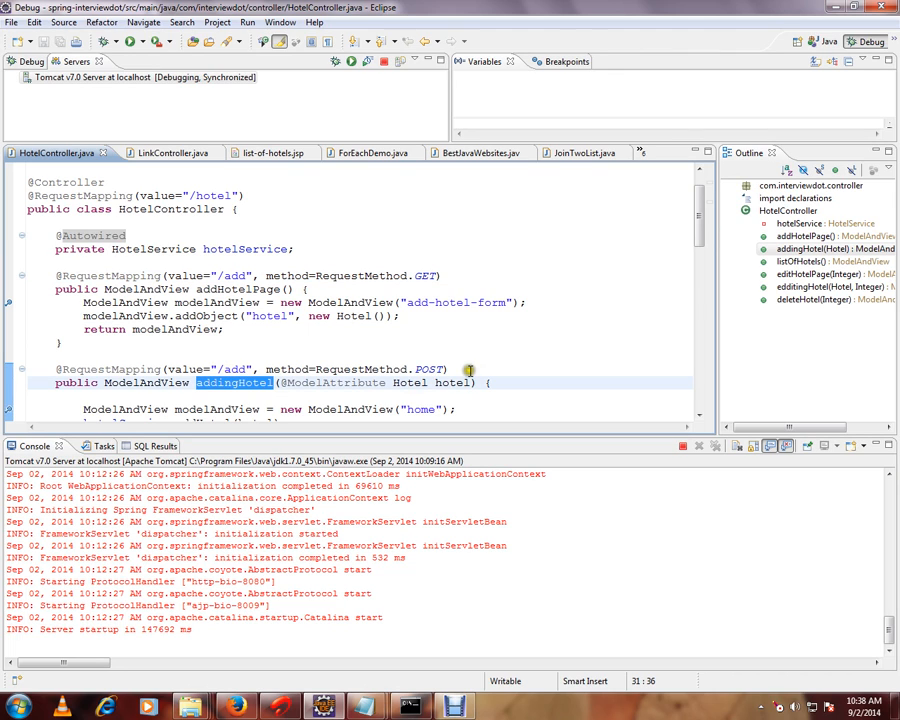
click(236, 276)
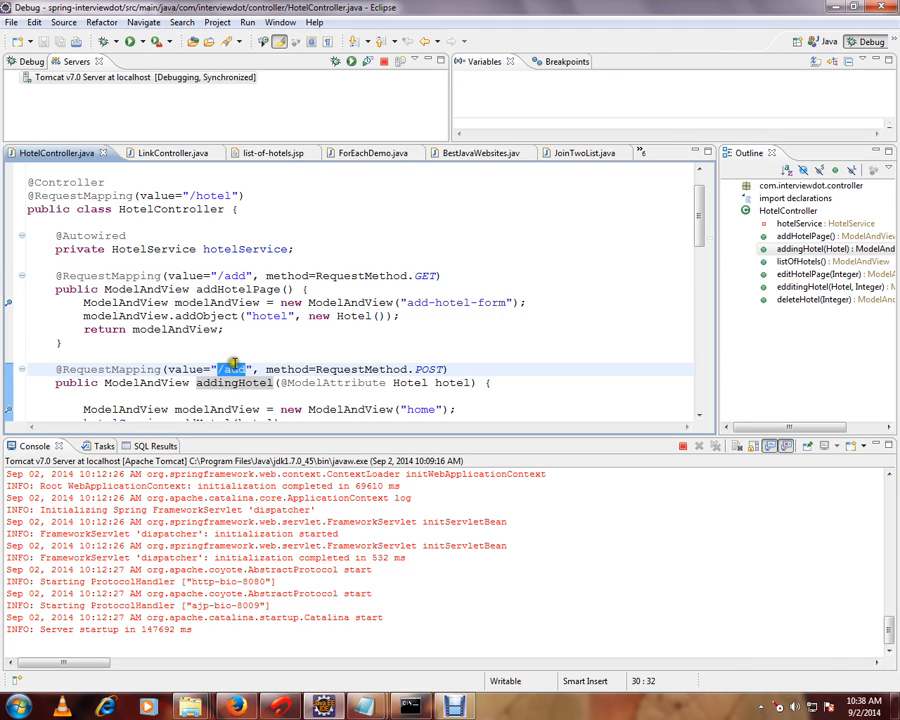
mouse_move(390, 276)
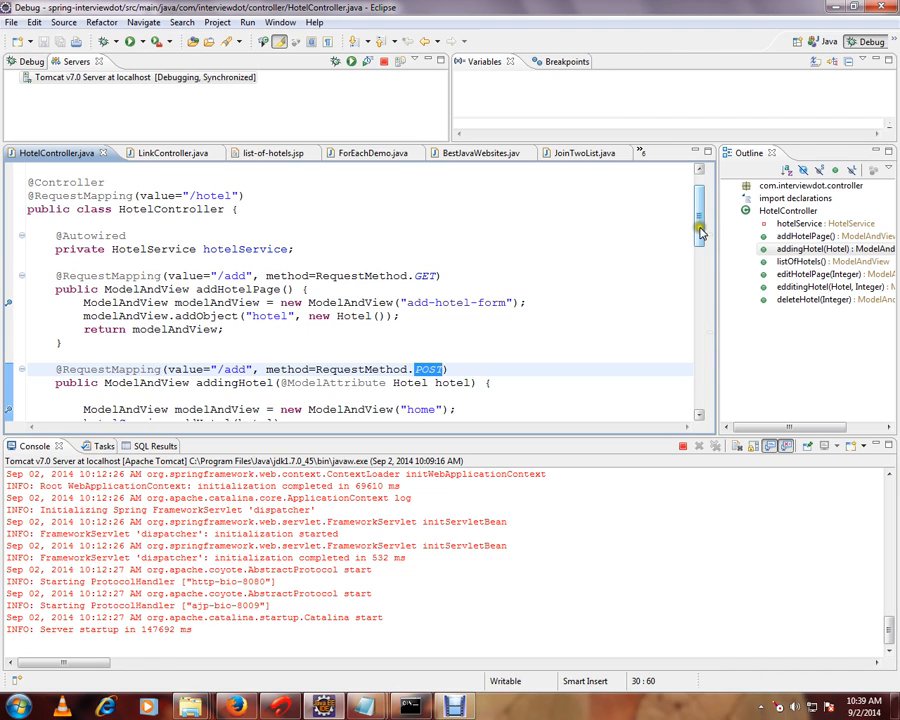
scroll(down, 3)
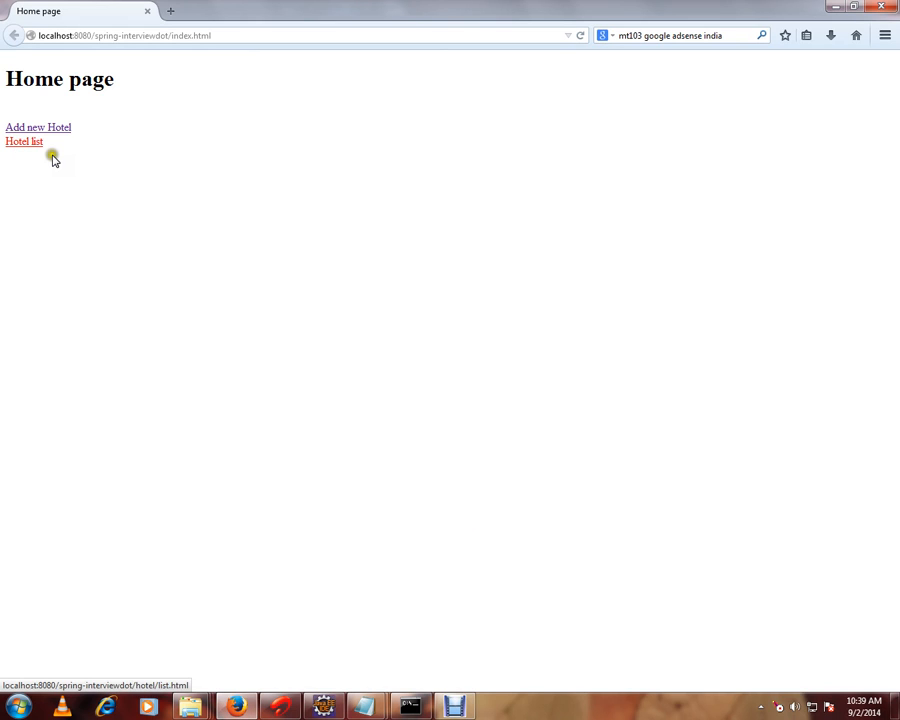
Show the List of Hotels page, then bring up the Spring MVC Tutorial question list in Notepad
click(24, 140)
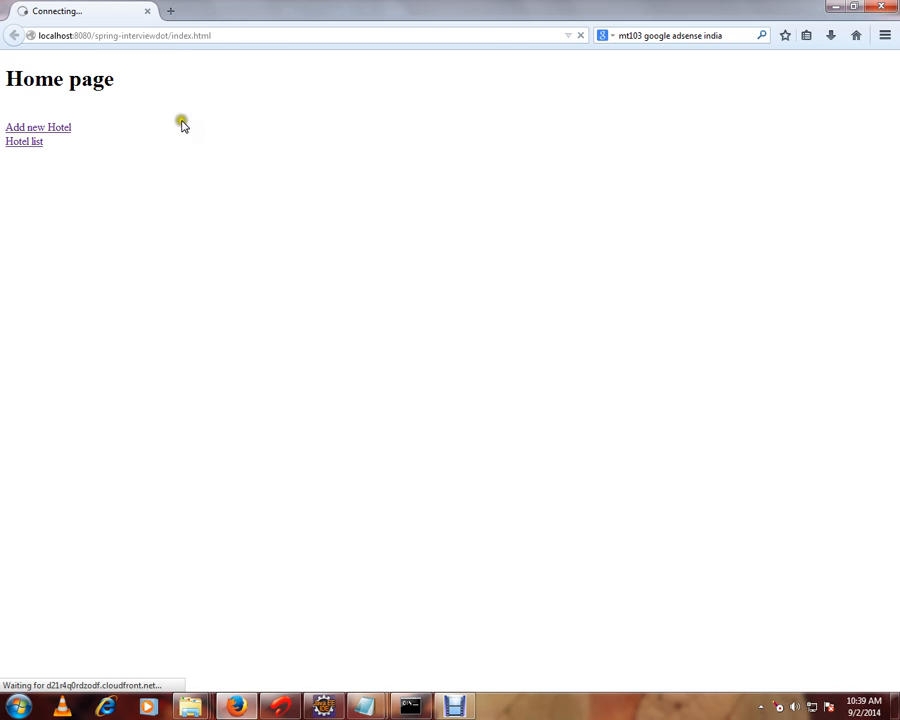
mouse_move(366, 580)
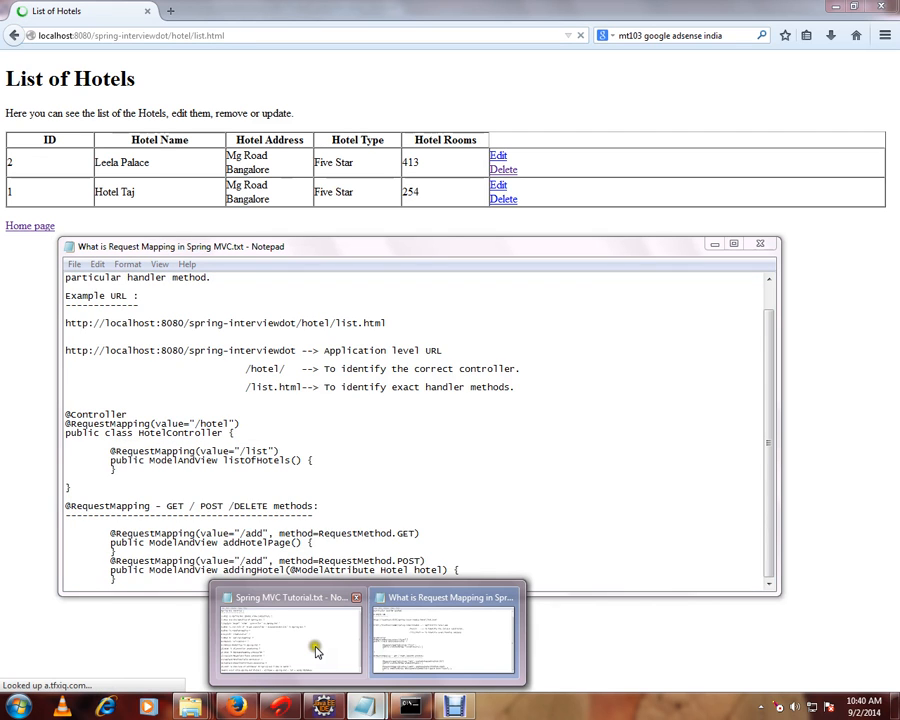
click(290, 630)
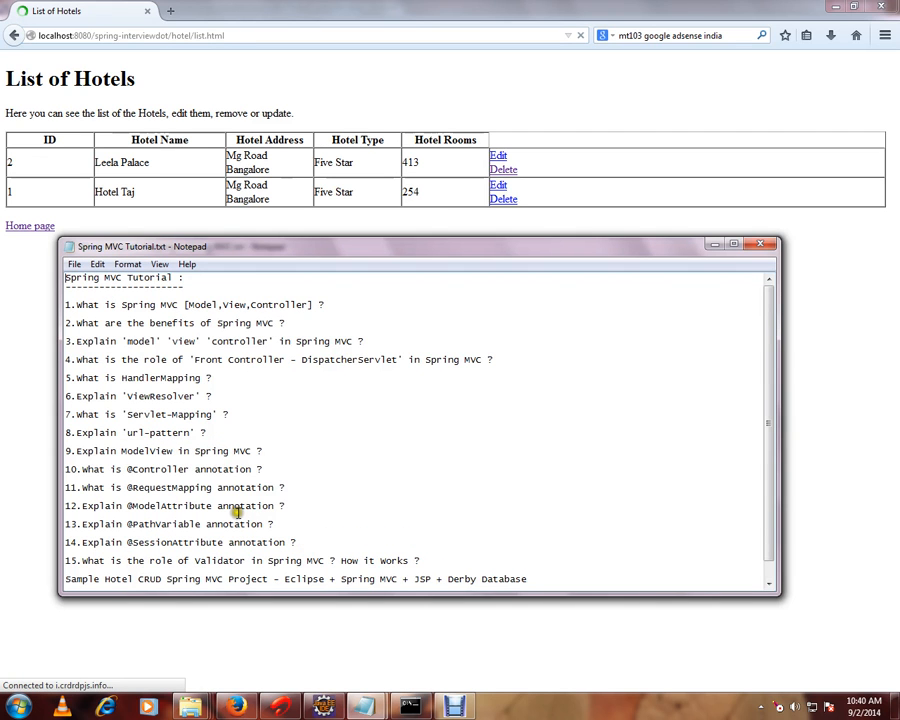